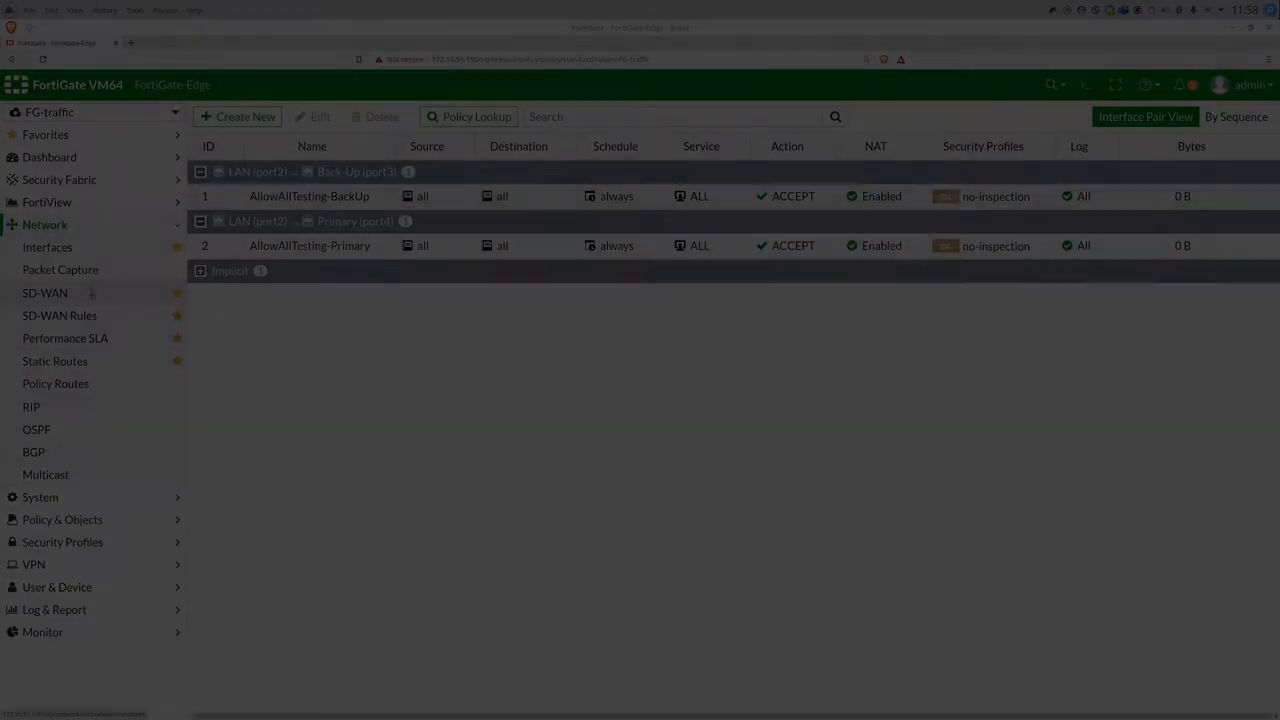
Add SD-WAN member Primary (port4) with gateway 172.16.172.1
left_click(44, 292)
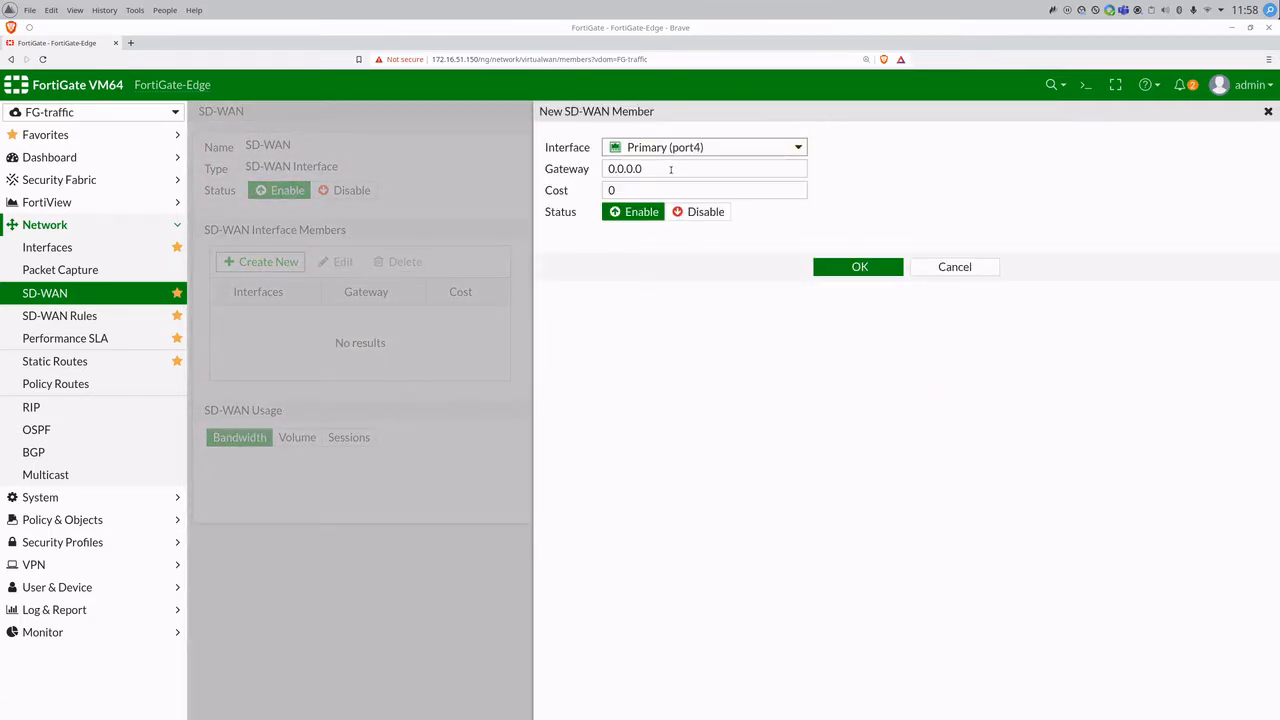
type("172.16.172.")
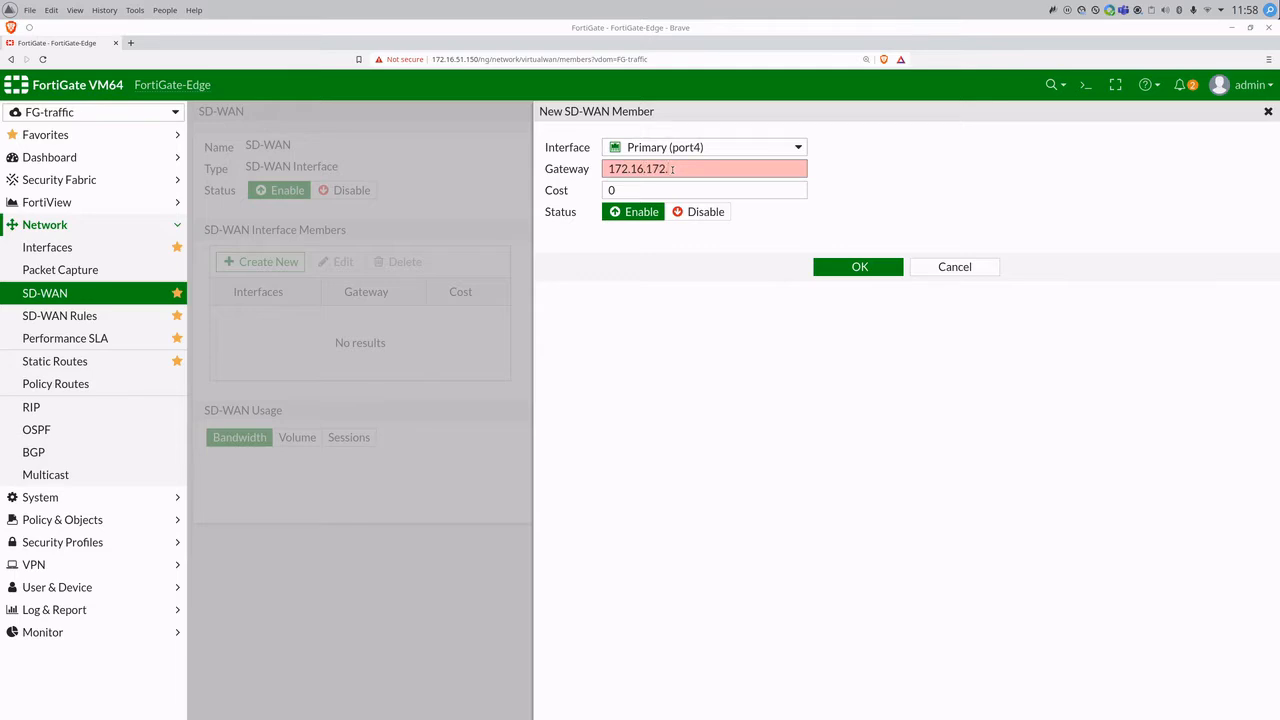
left_click(860, 266)
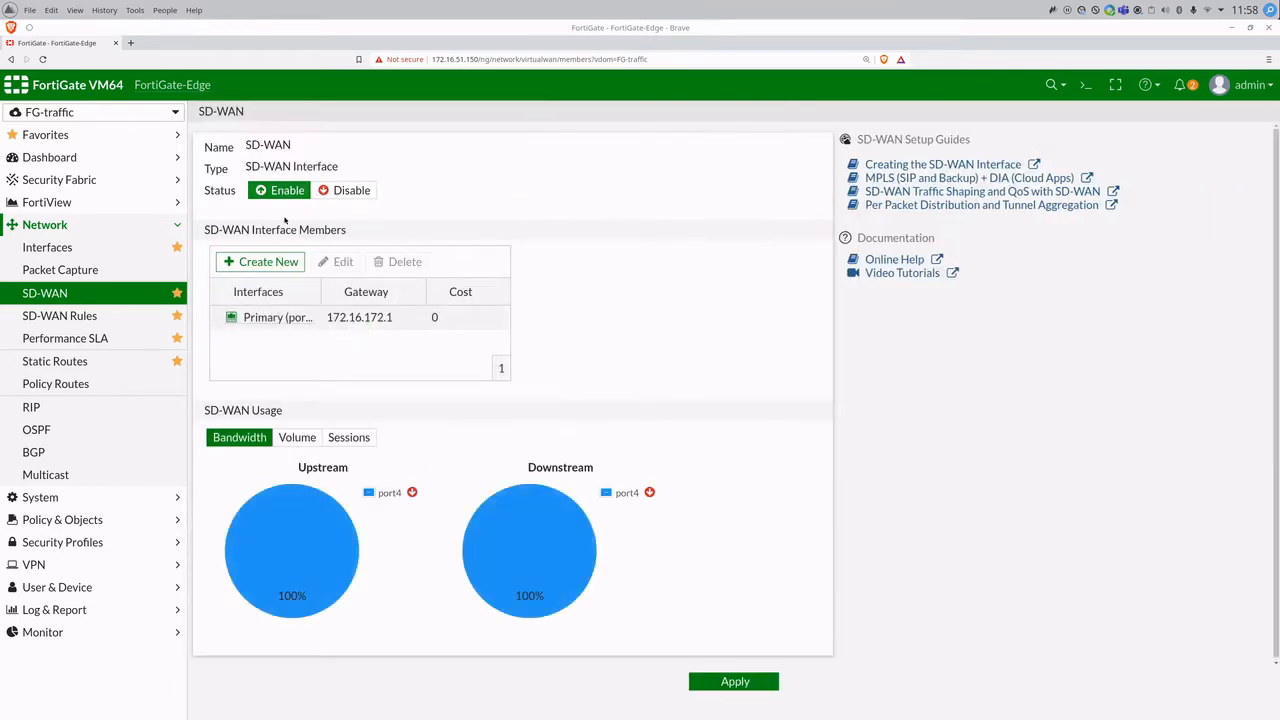
Add member Back-Up (port3) with gateway 192.168.70.1 and apply the two-member configuration
left_click(260, 260)
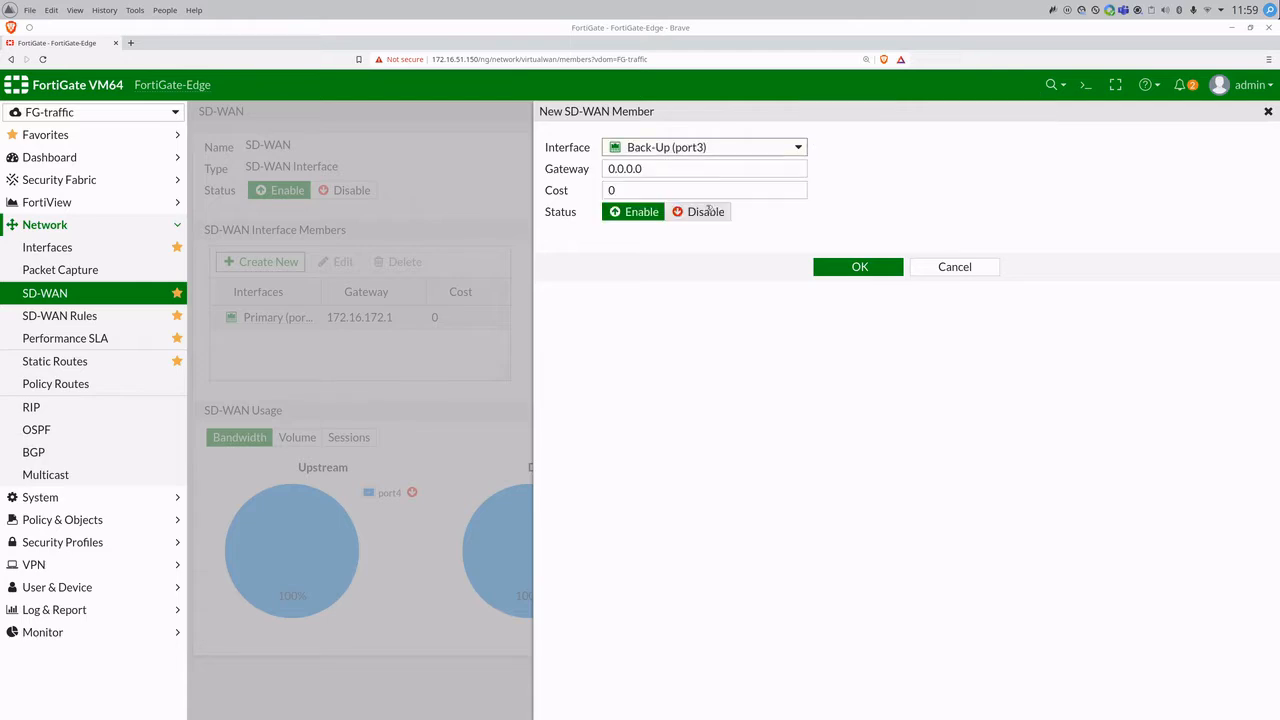
type("192.168.")
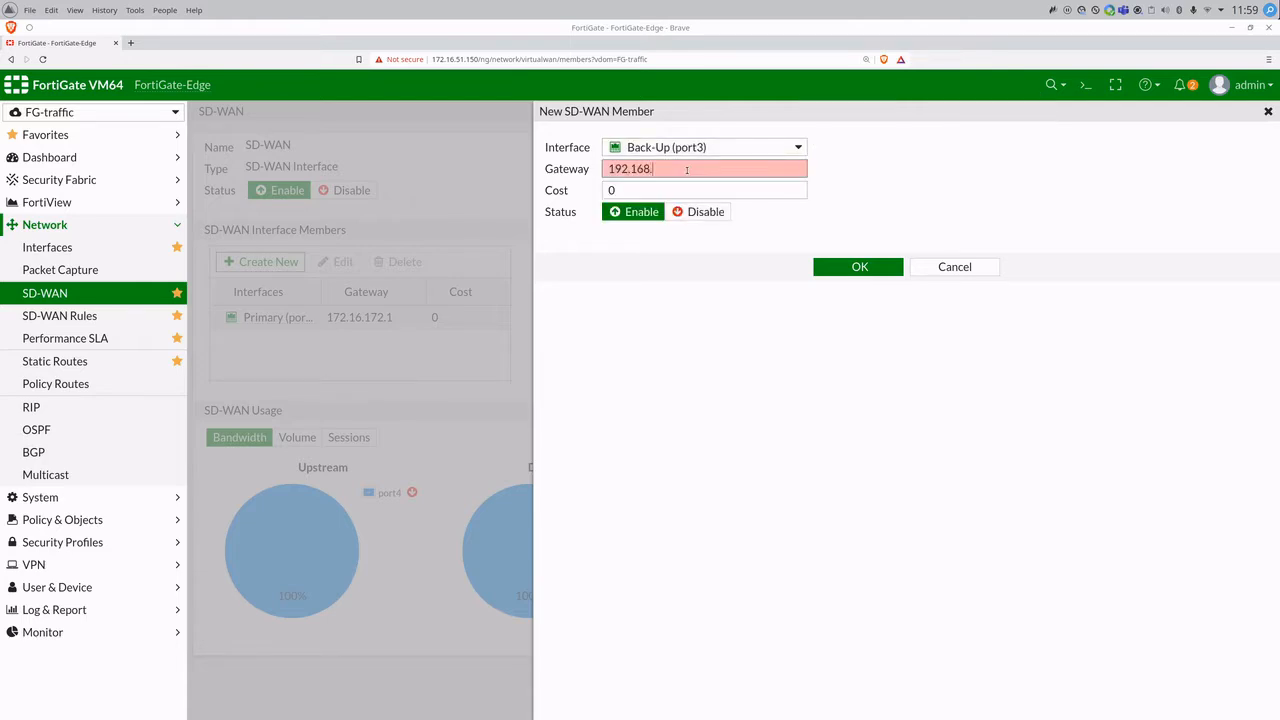
left_click(858, 266)
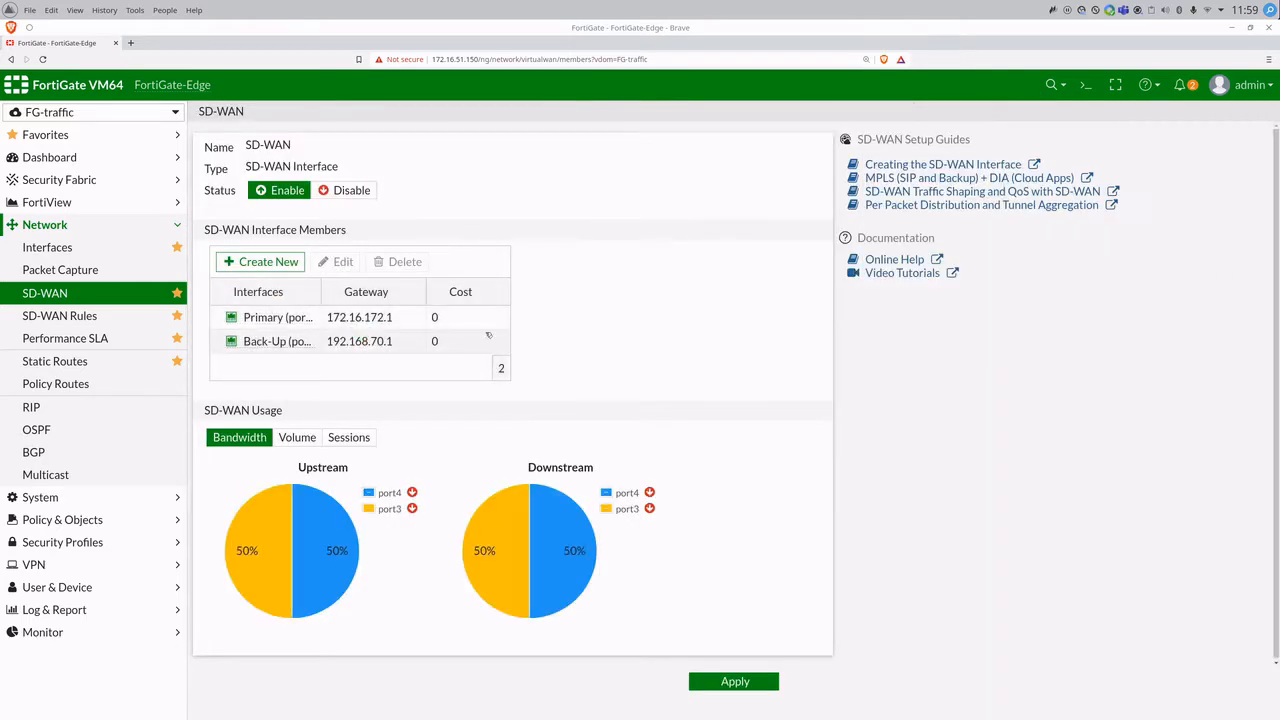
left_click(64, 338)
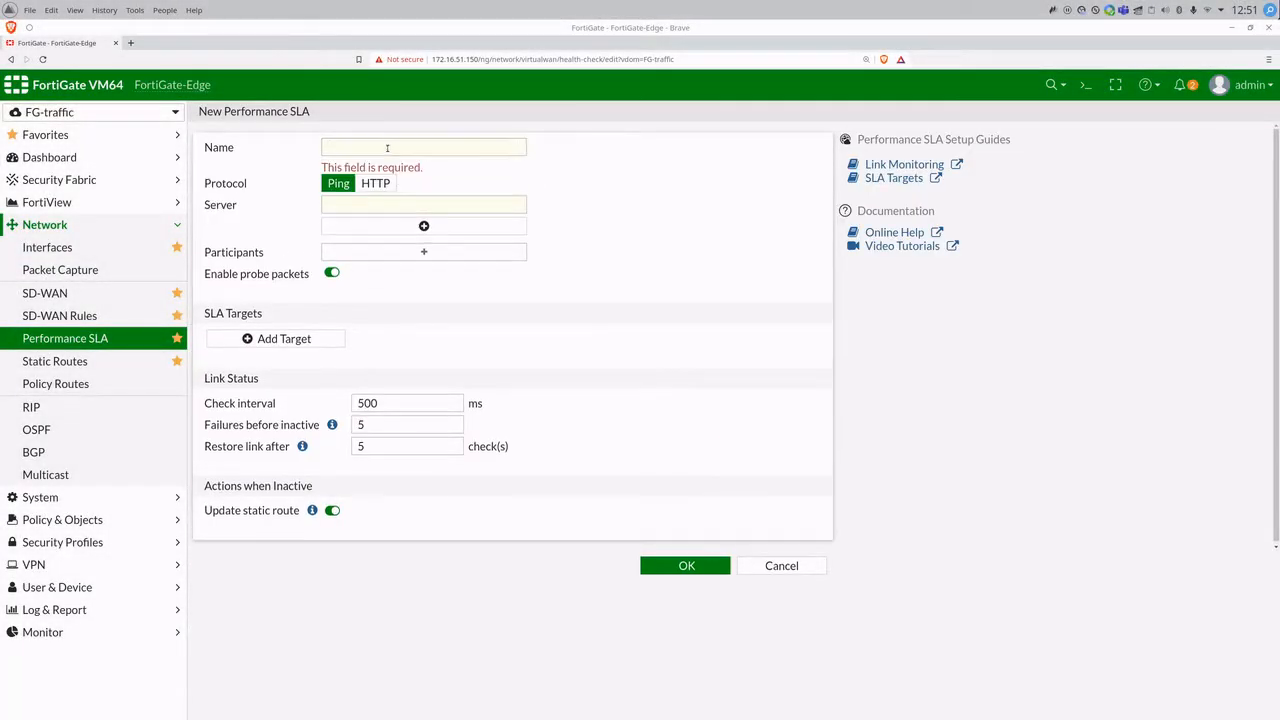
Create performance SLA fplabs_demo probing fullproxy.com over HTTP on port3 and port4 with target 80 ms latency, 50 ms jitter, 1% loss
type("fplabs-demo")
type("full")
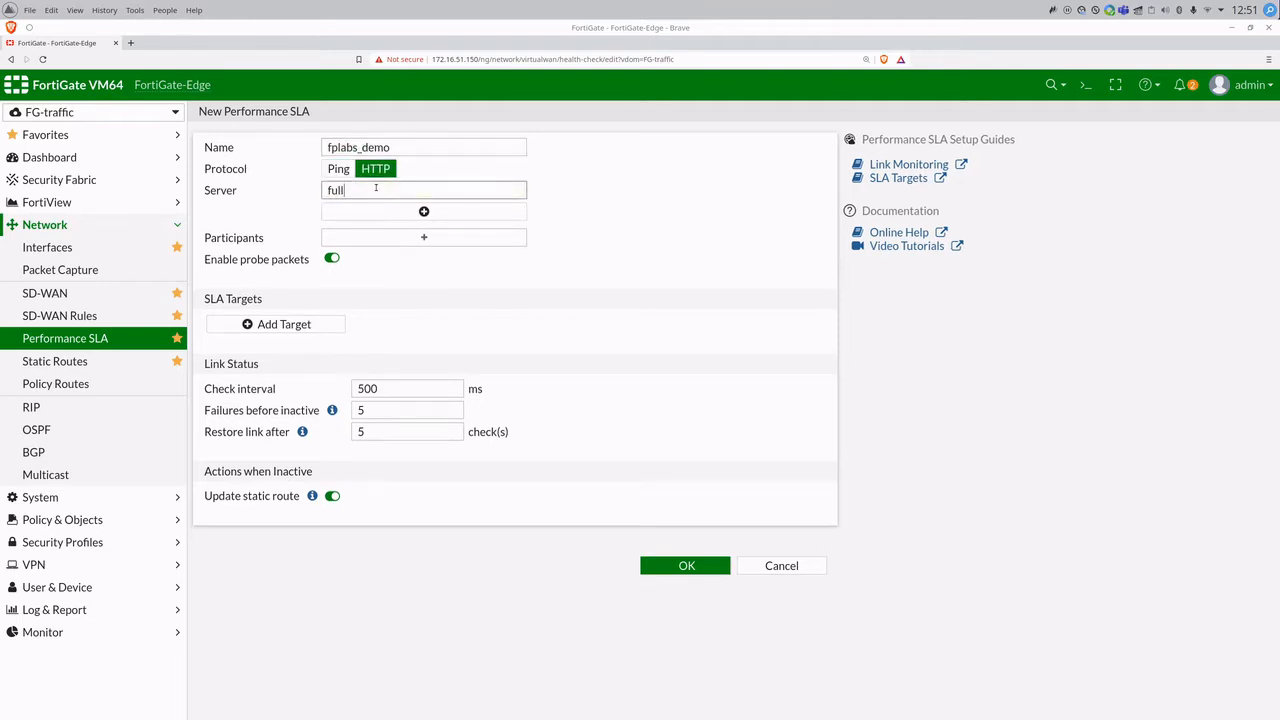
left_click(424, 236)
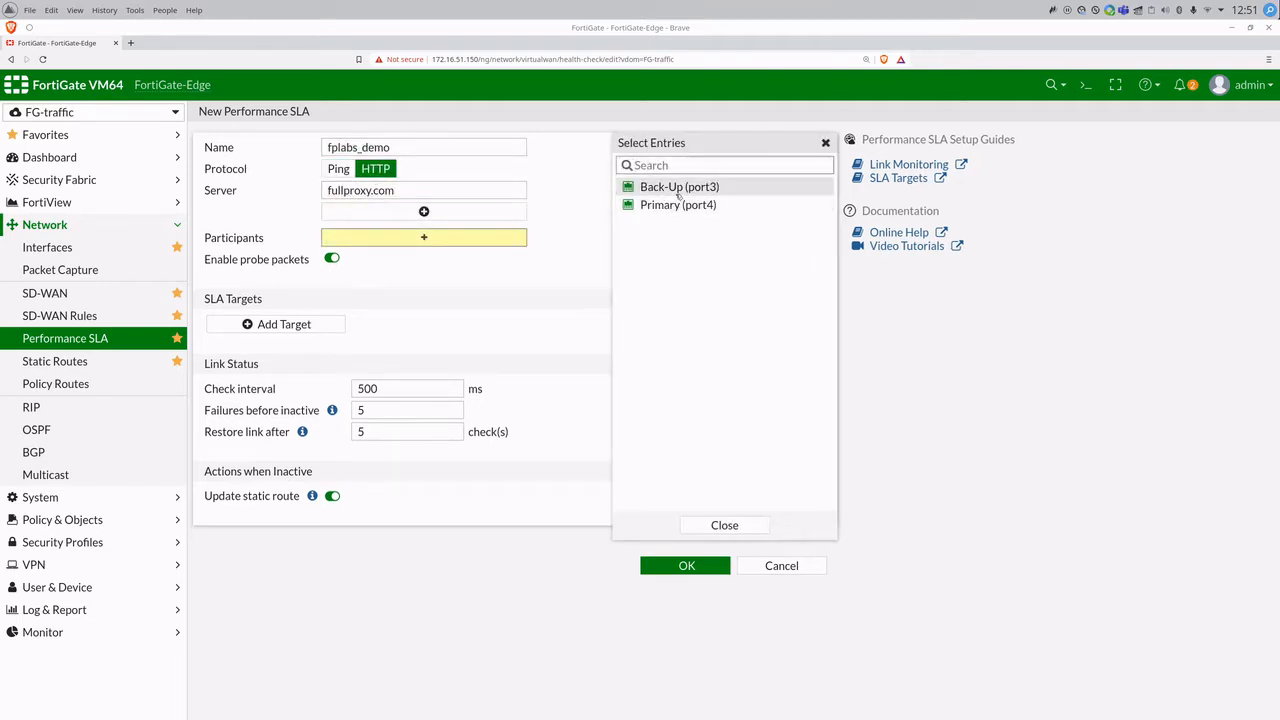
left_click(724, 524)
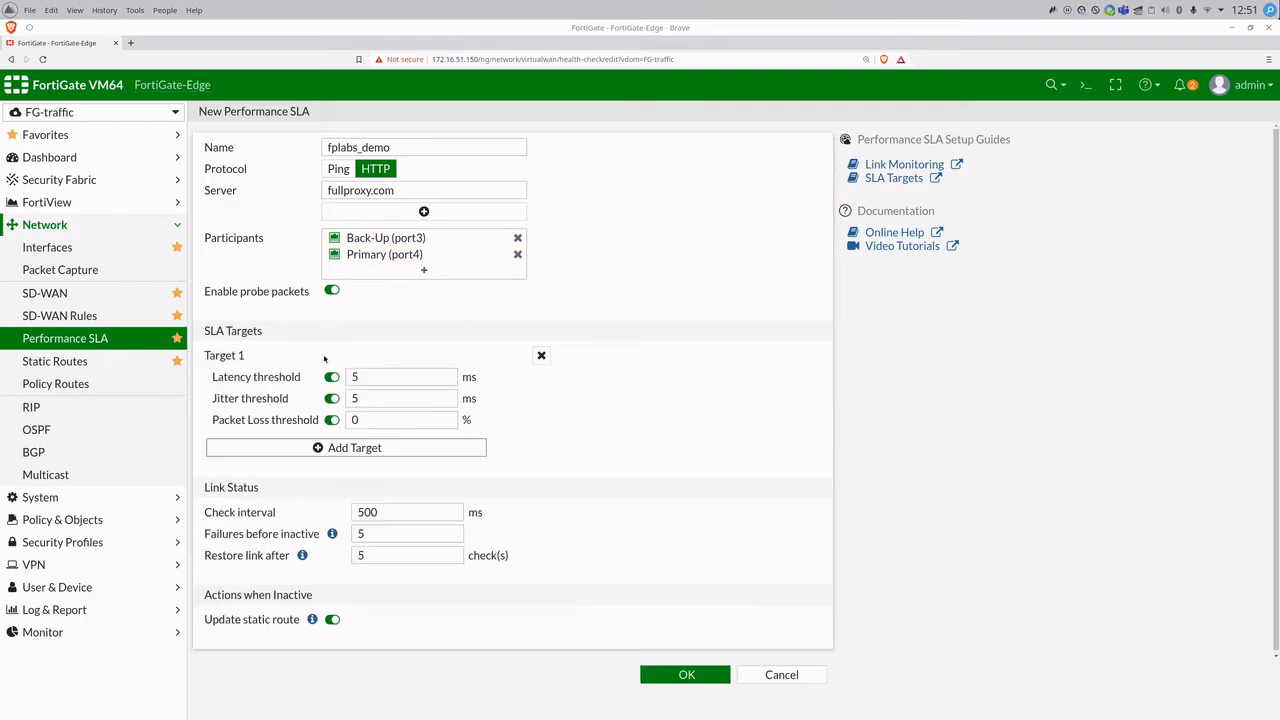
type("50")
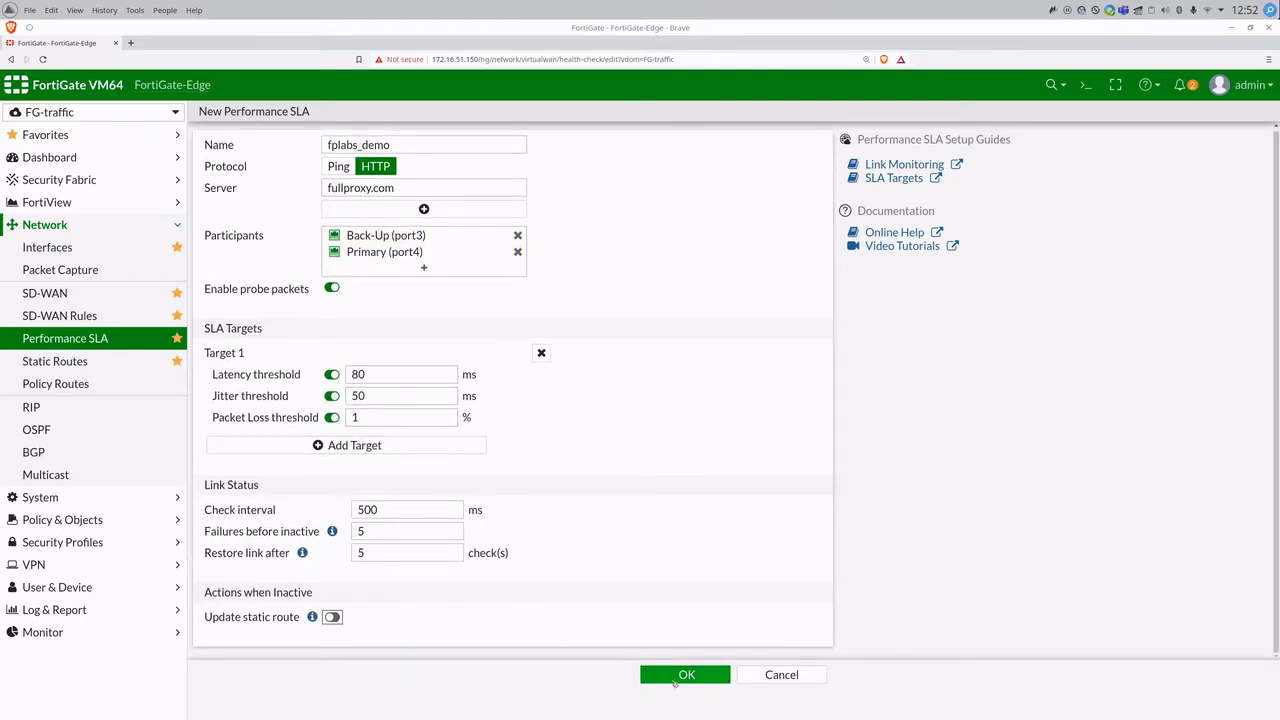
left_click(684, 674)
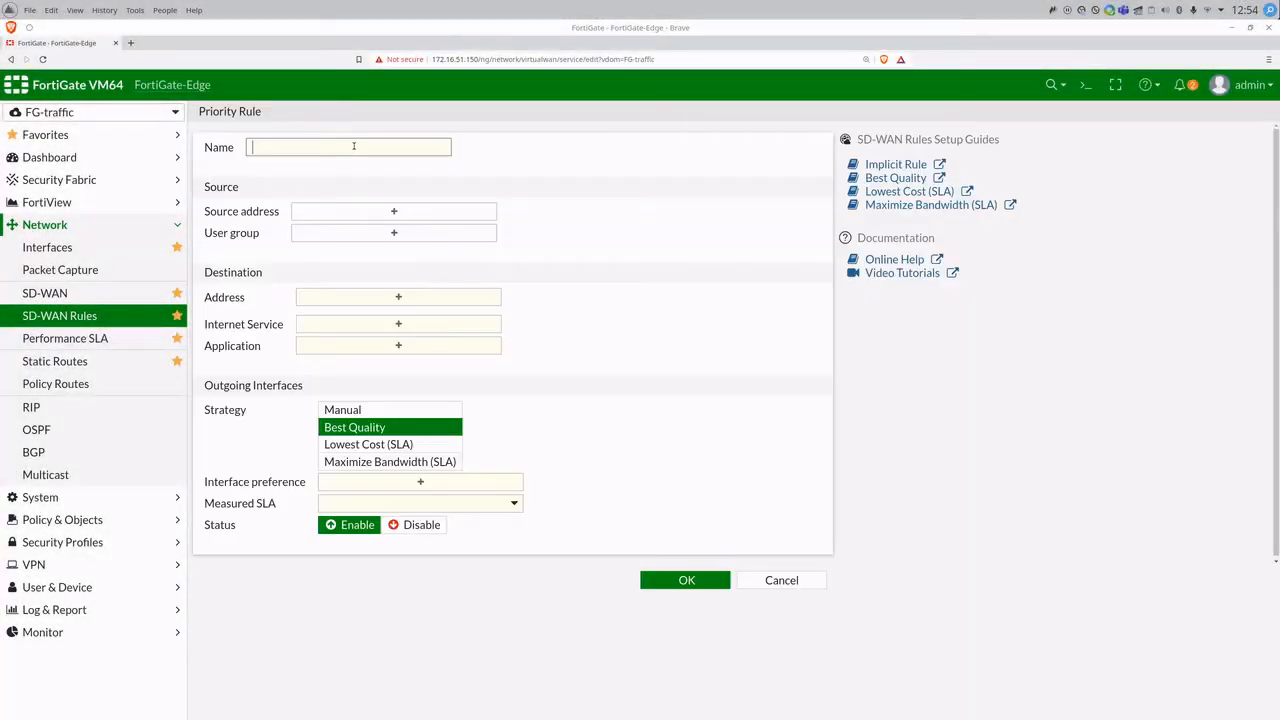
Create SD-WAN rule fplabs_demo using Lowest Cost (SLA), preferring port4 then port3, with SLA target fplabs_demo#1
type("fplabs_demo")
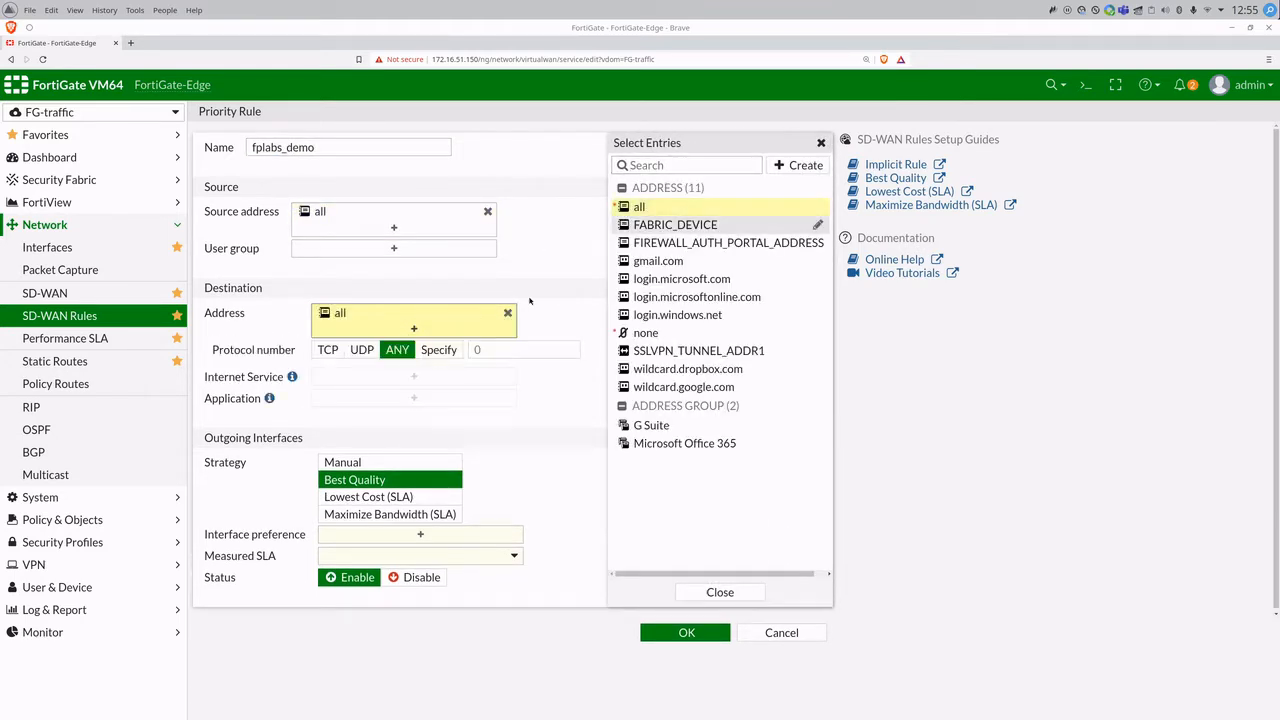
left_click(368, 494)
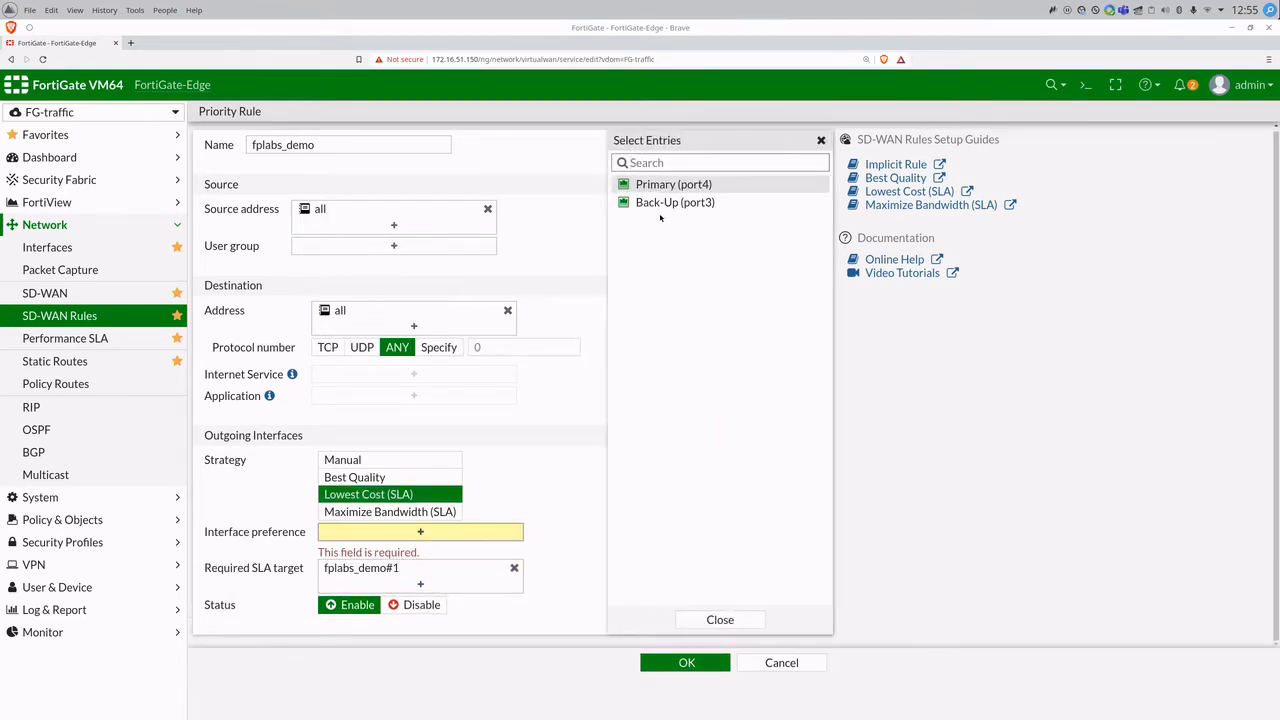
left_click(676, 202)
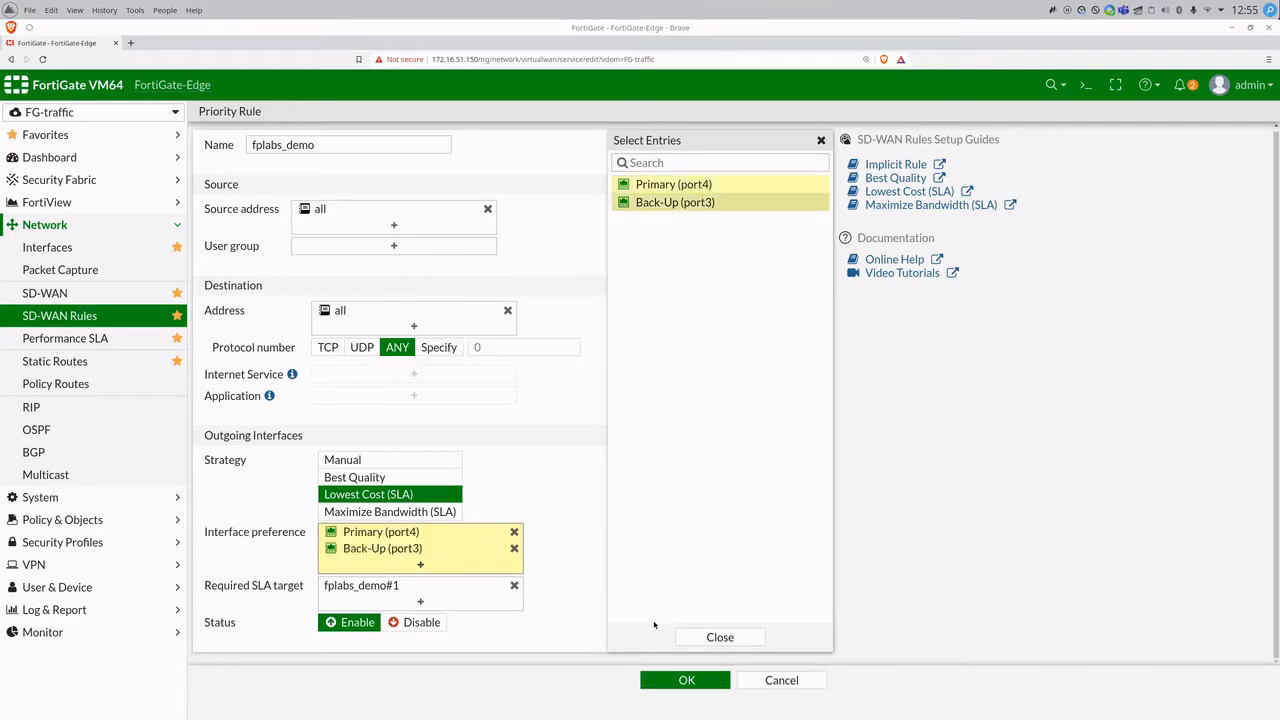
left_click(686, 680)
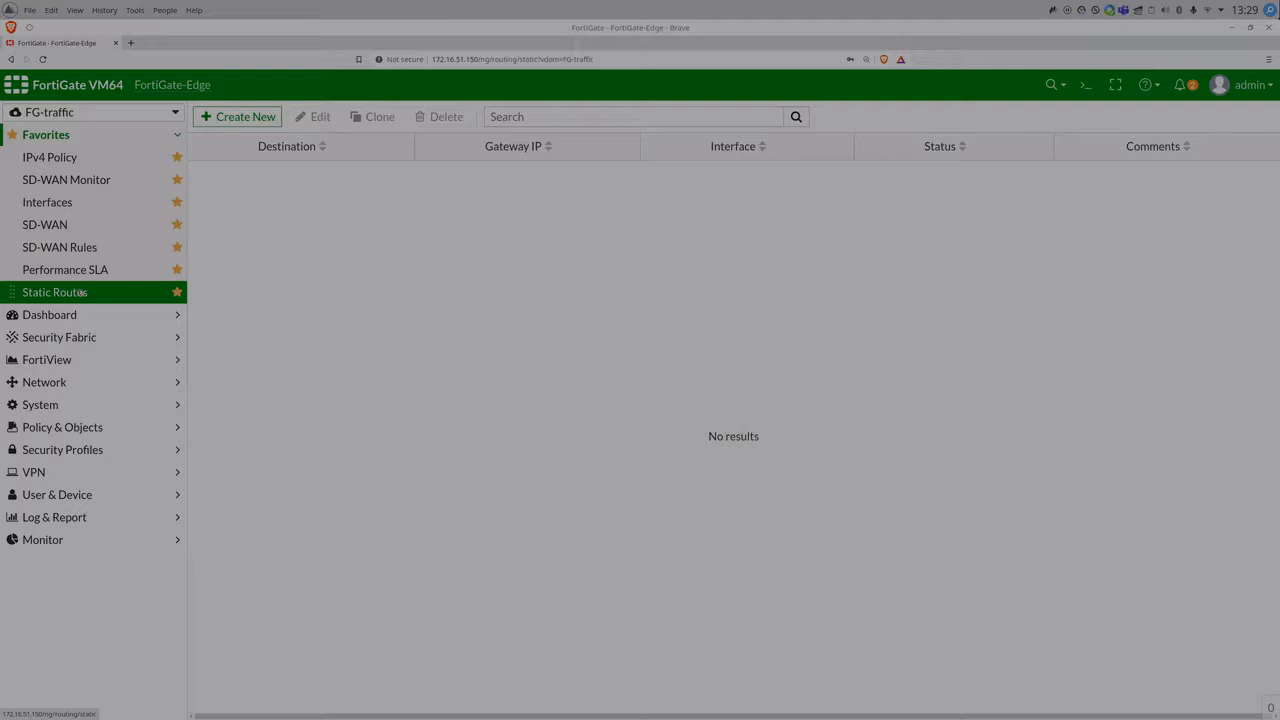
Add a default static route 0.0.0.0/0 through the SD-WAN interface and view the Performance SLA results
left_click(236, 116)
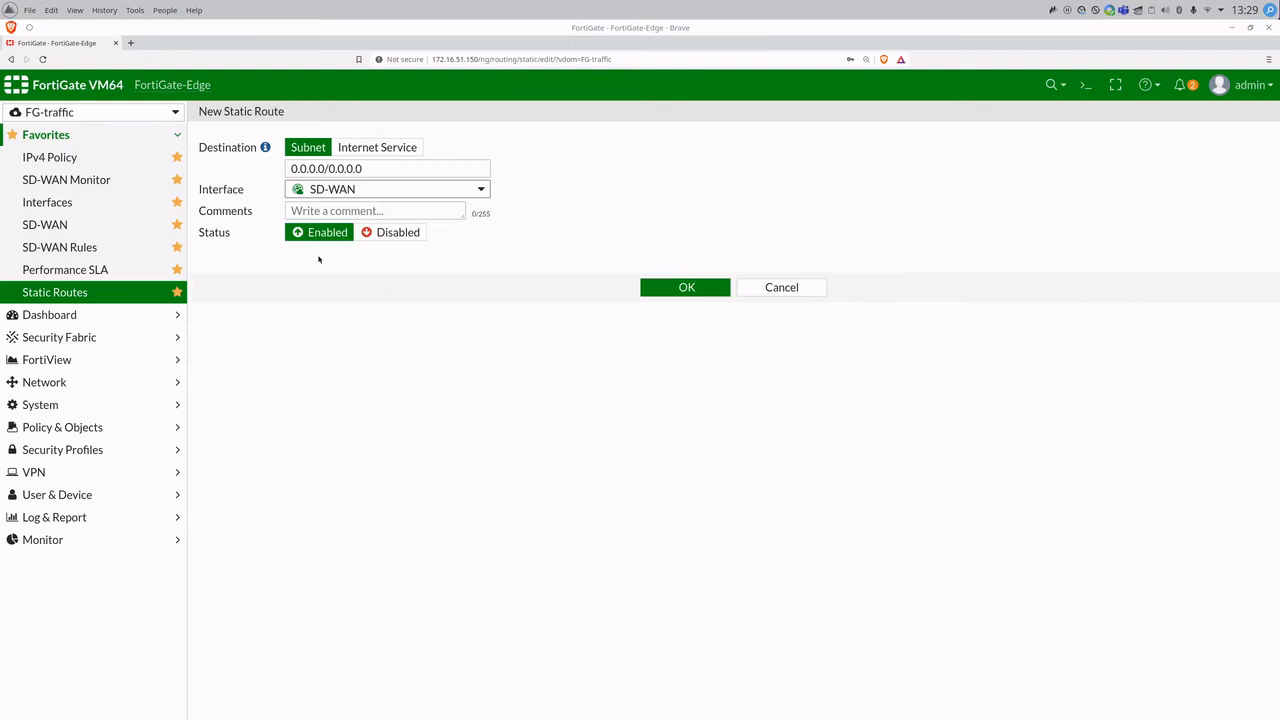
left_click(684, 288)
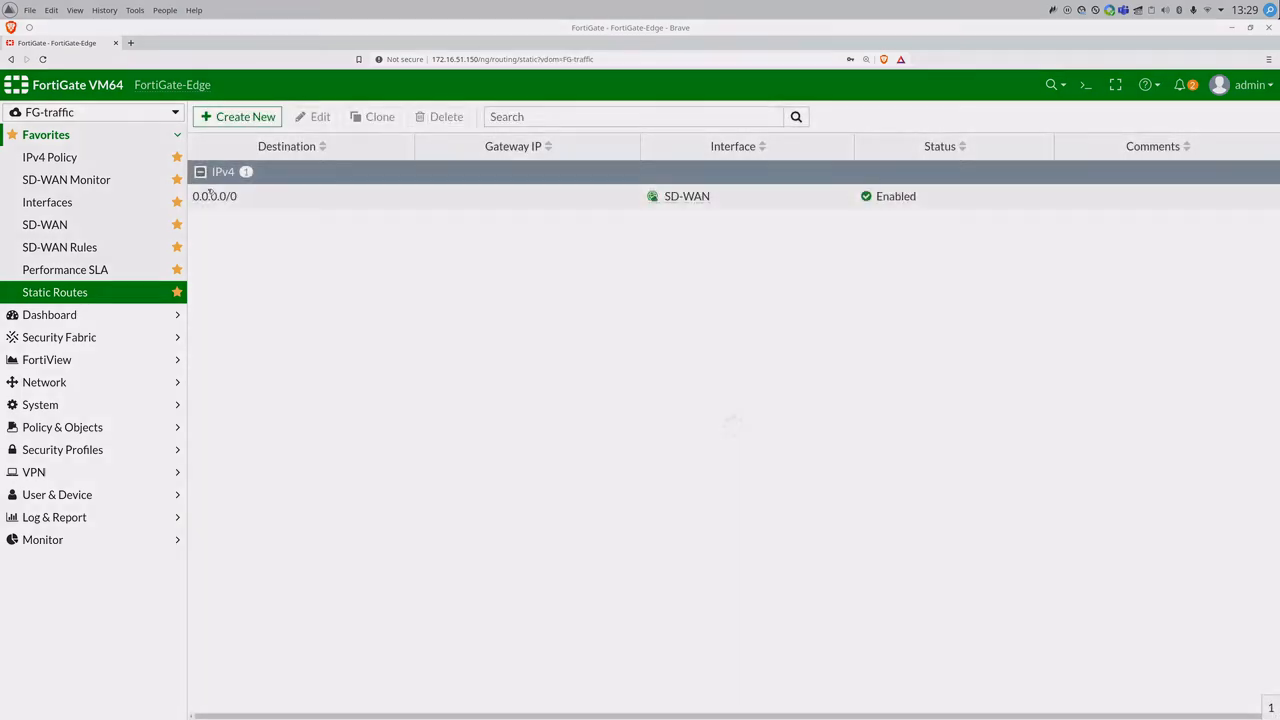
left_click(64, 268)
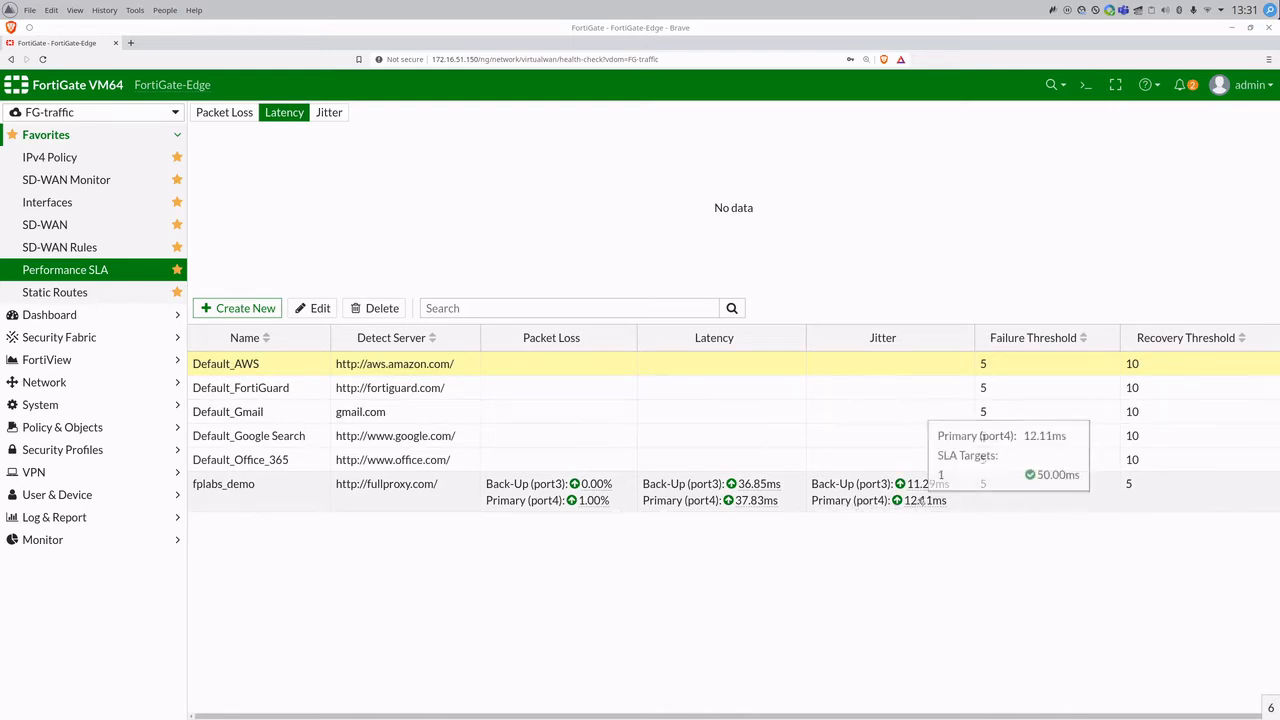
mouse_move(488, 504)
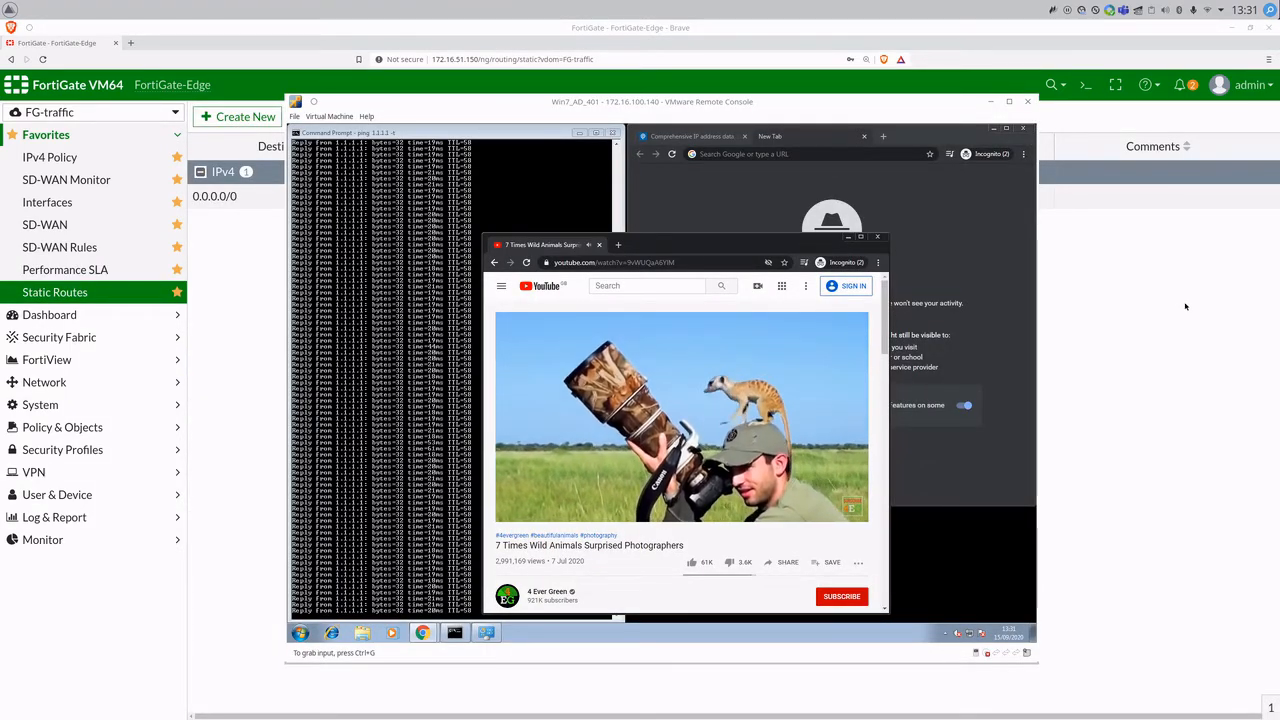
Show the SD-WAN Monitor for the two-member sd-wan interface
left_click(66, 180)
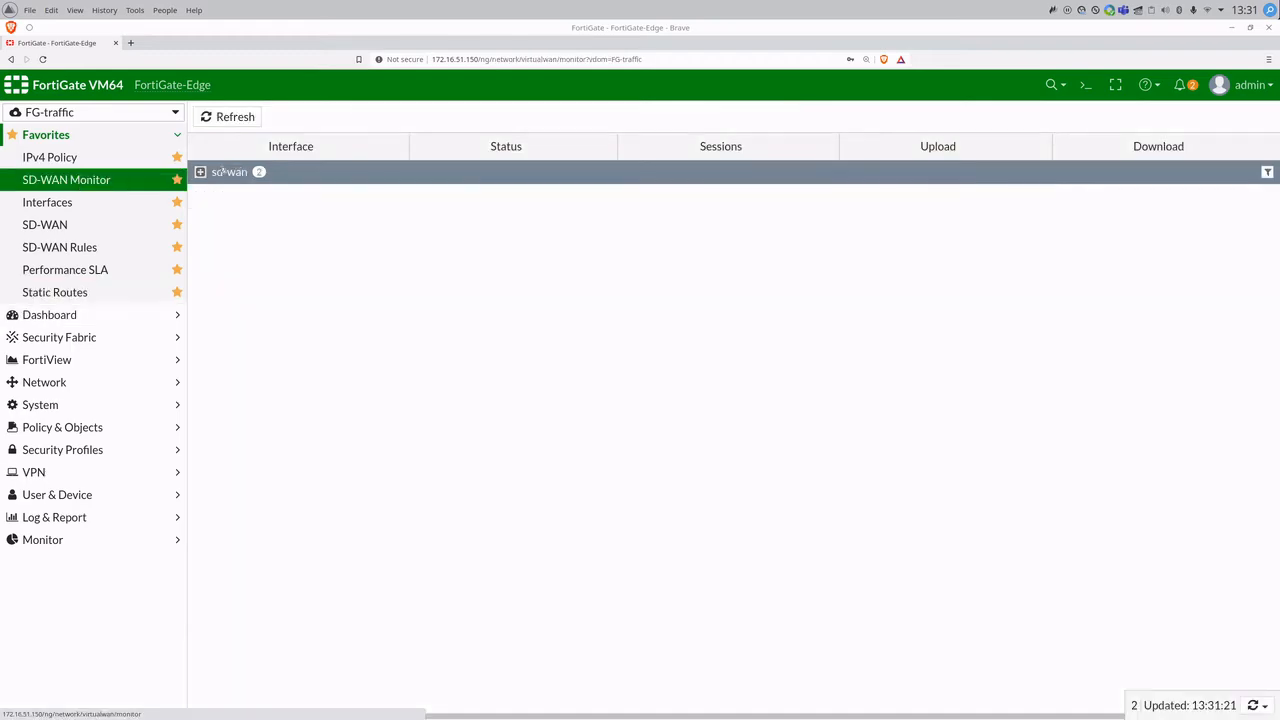
Refresh the SD-WAN Monitor until port3 carries 63 sessions and 2.22 Mbps download versus 19 sessions on port4
left_click(200, 172)
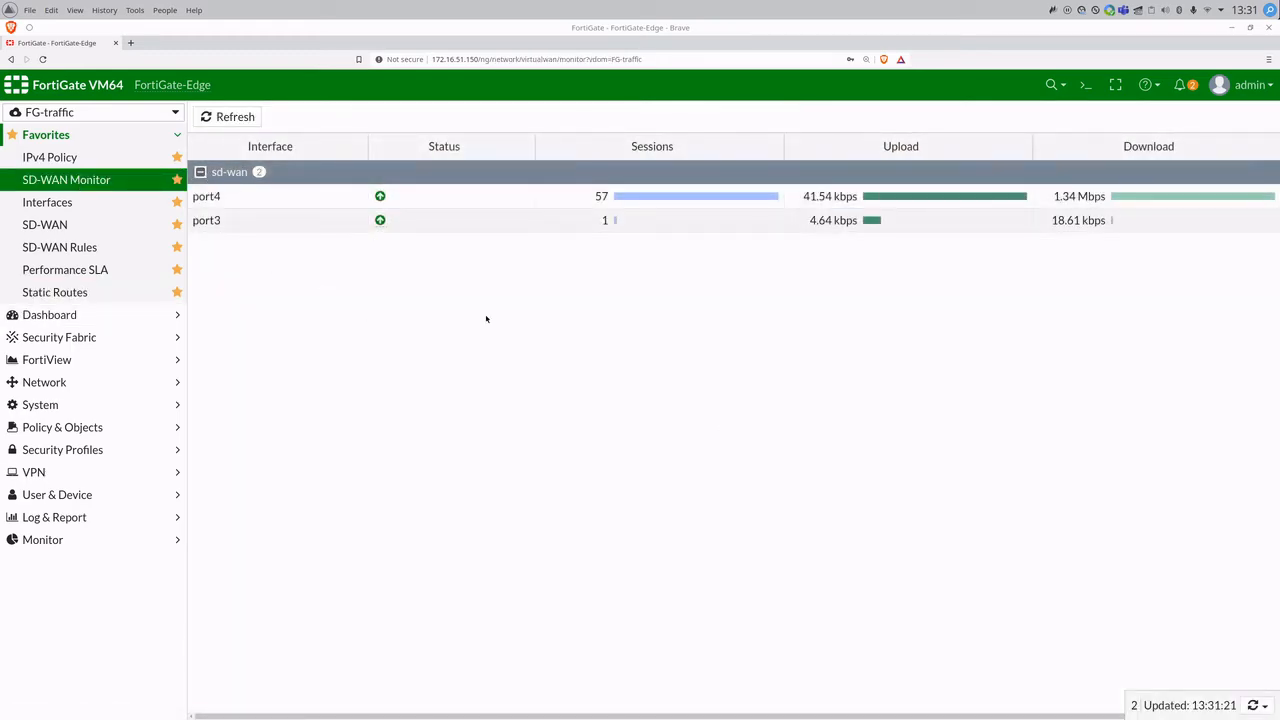
mouse_move(484, 352)
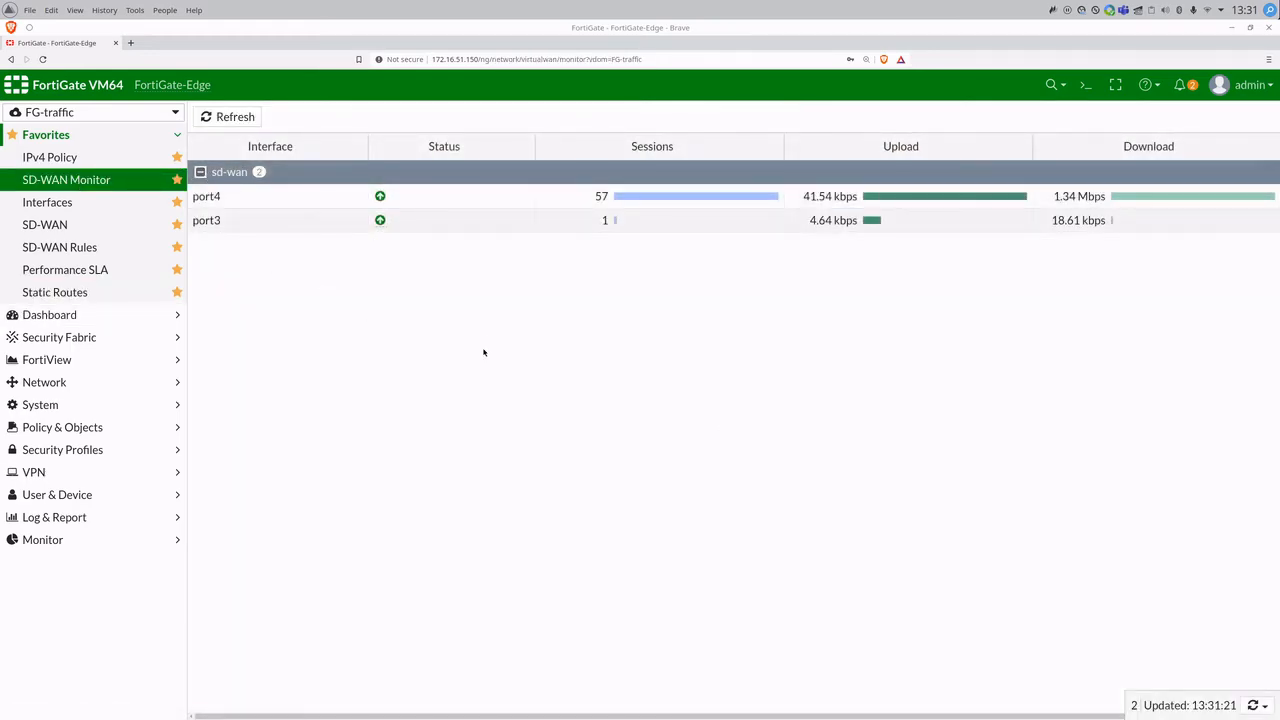
left_click(64, 268)
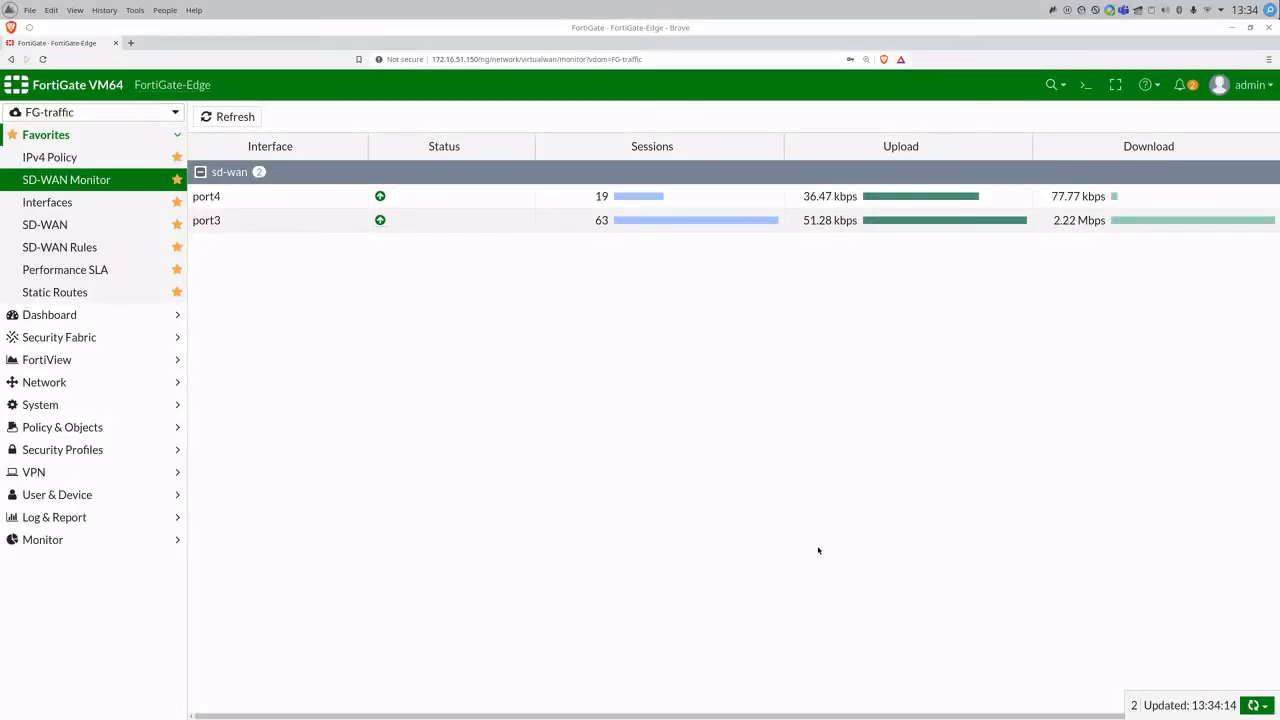
mouse_move(552, 424)
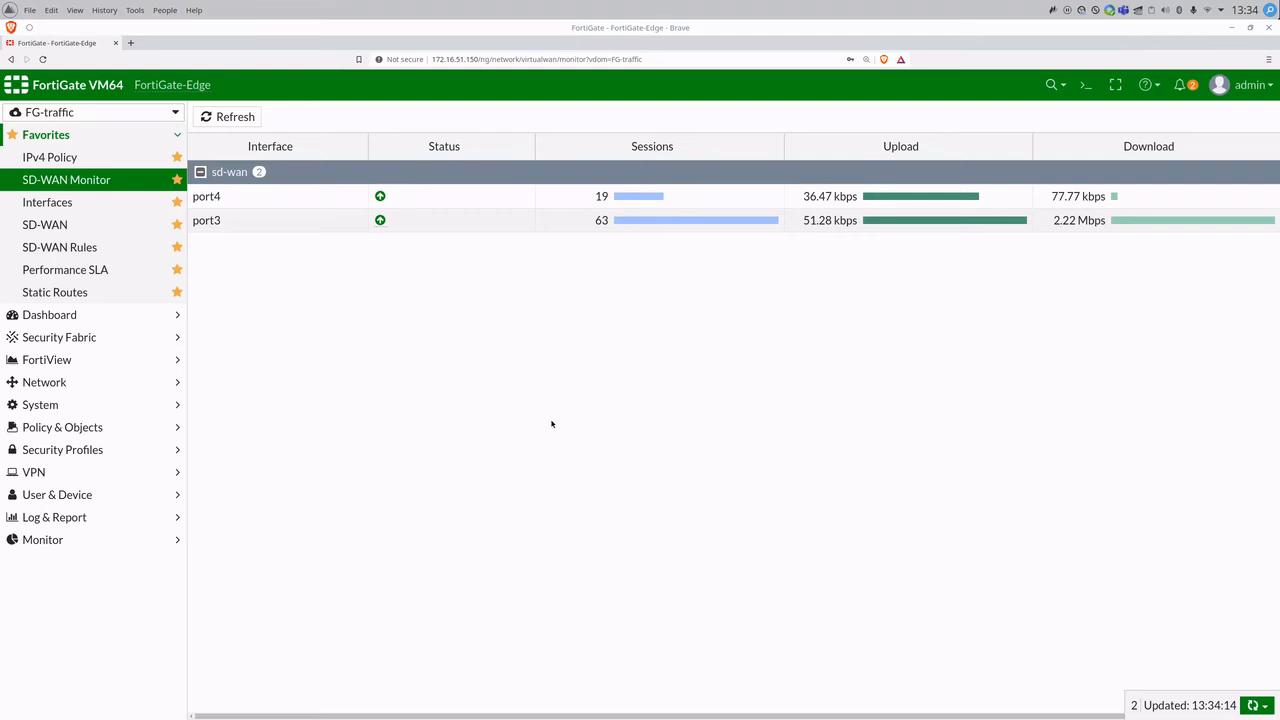
mouse_move(336, 384)
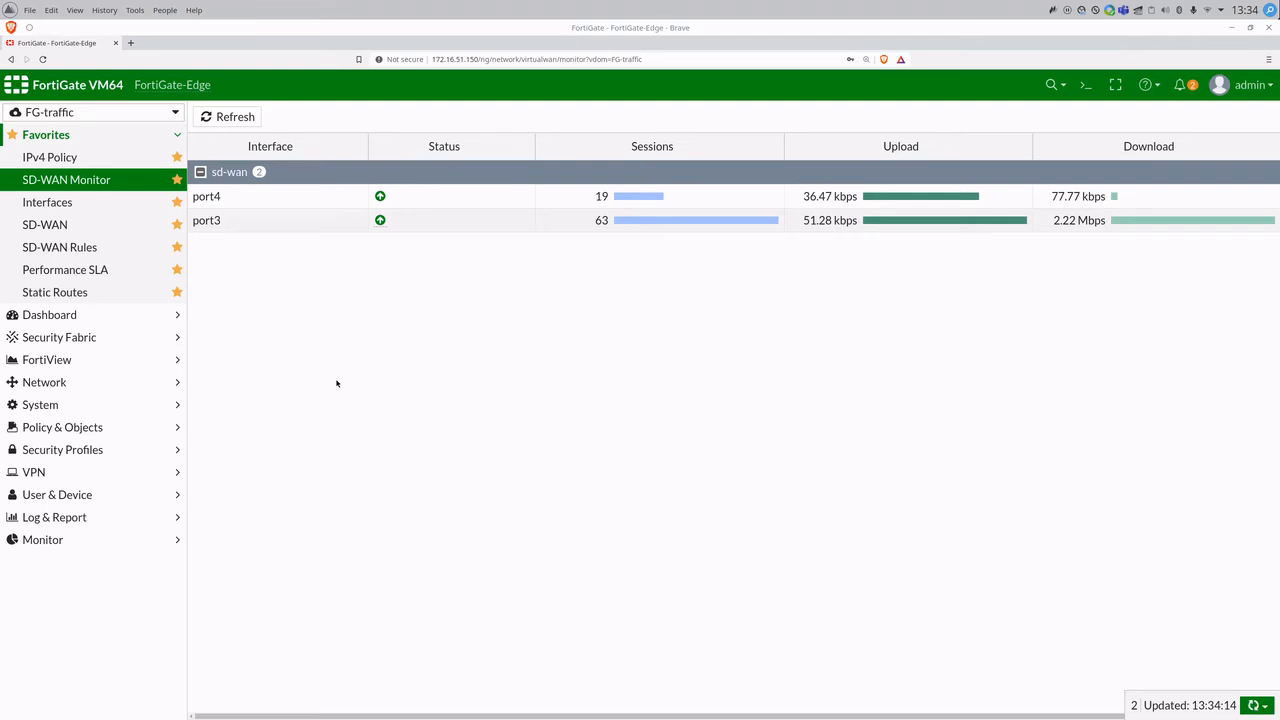